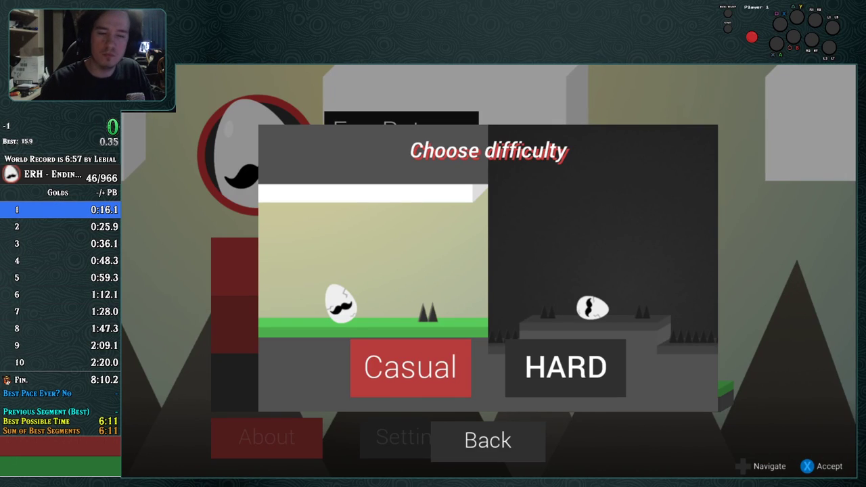
Choose Casual difficulty to begin a new Eggy run and reach the intro.
left_click(410, 368)
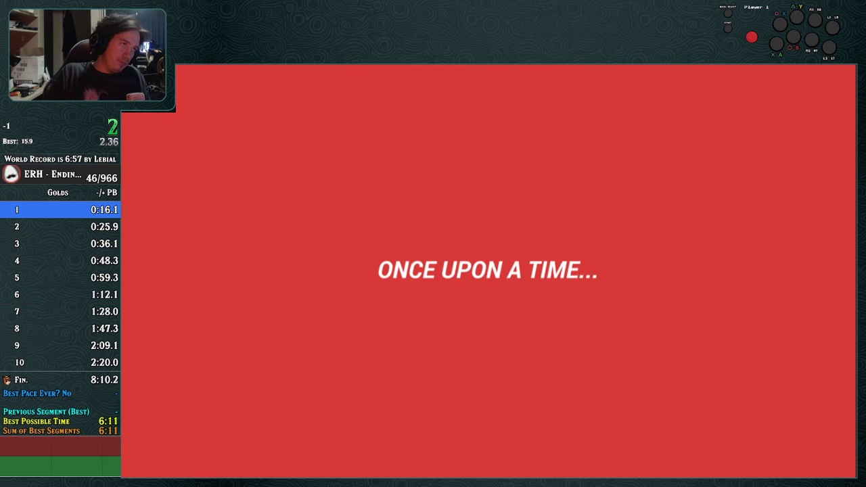